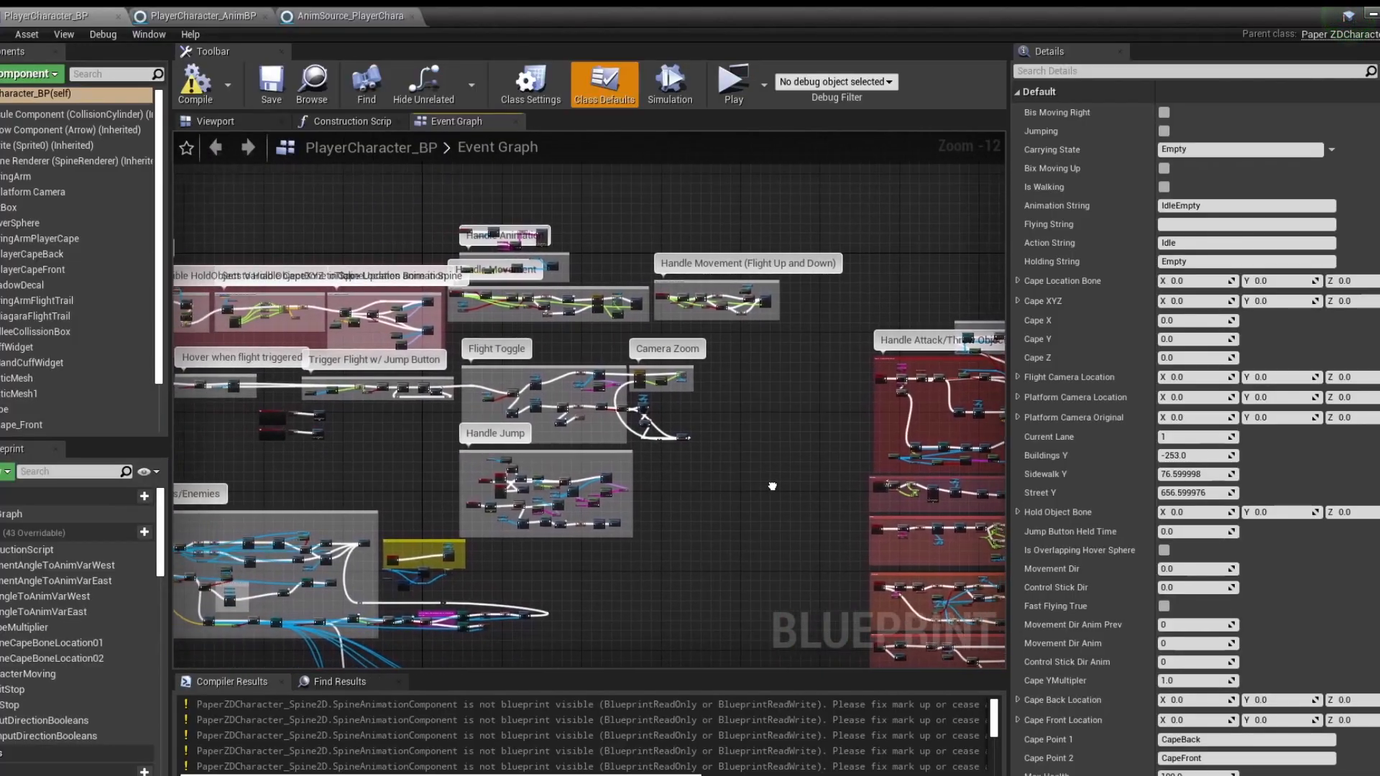
Select the police officer's Wave animation and show it in the Dopesheet timeline
click(733, 79)
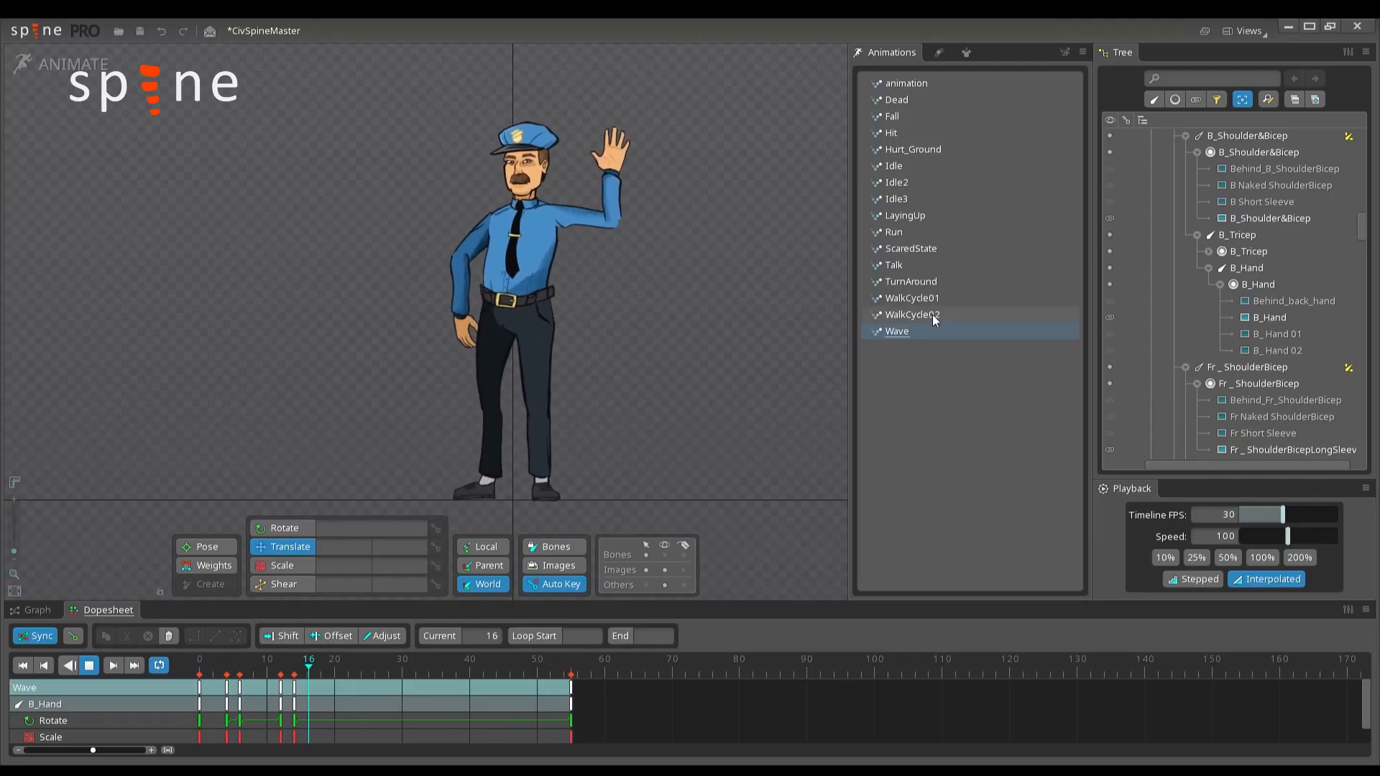
click(912, 314)
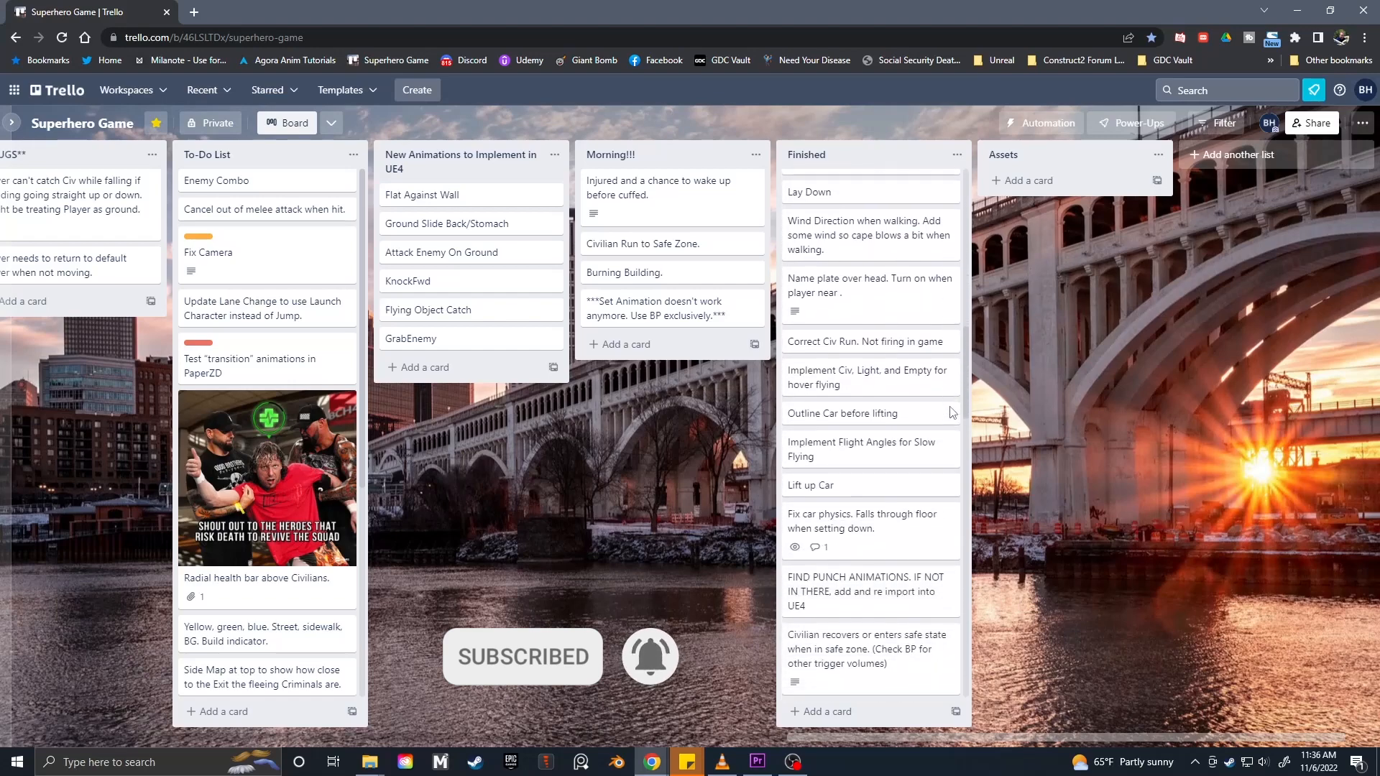
click(791, 762)
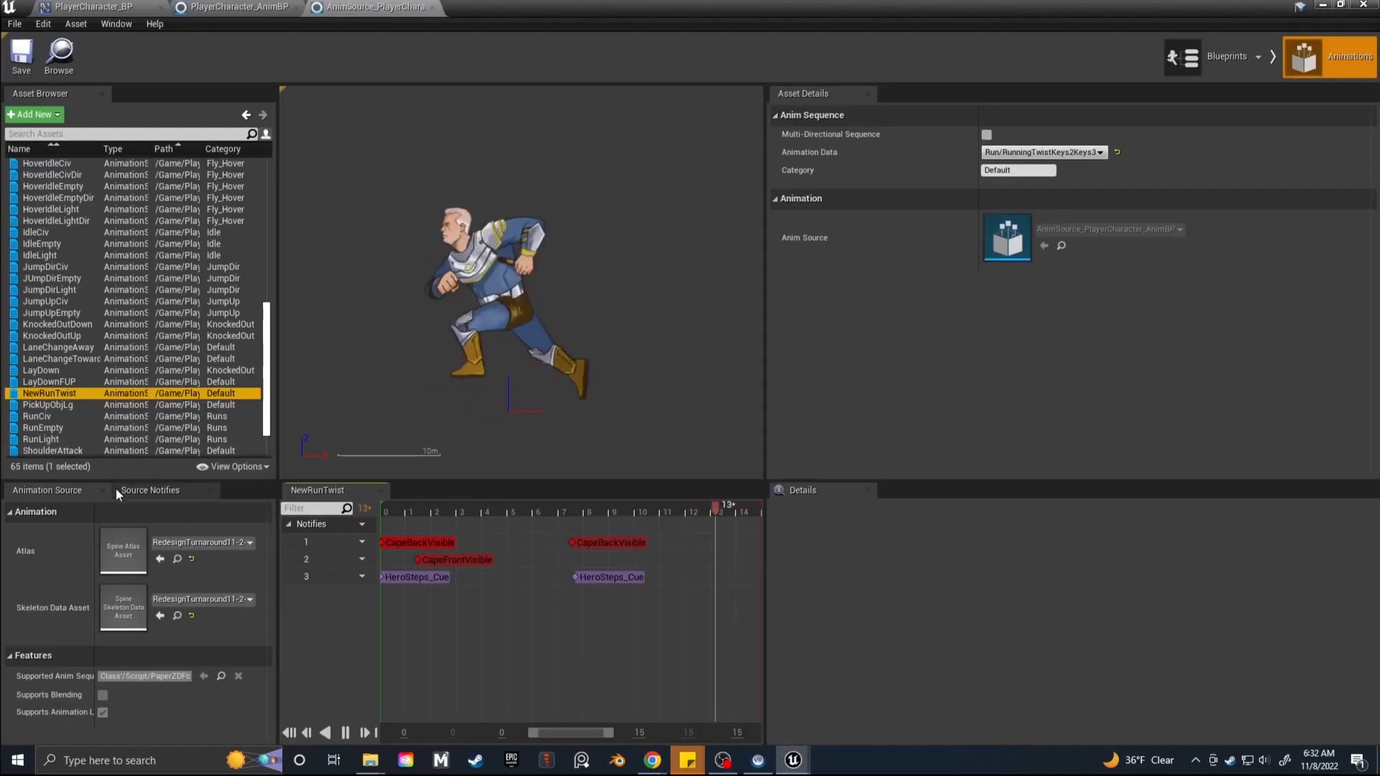
Browse the NewRunTwist sequence and run the standalone game preview with the flying hero
click(46, 420)
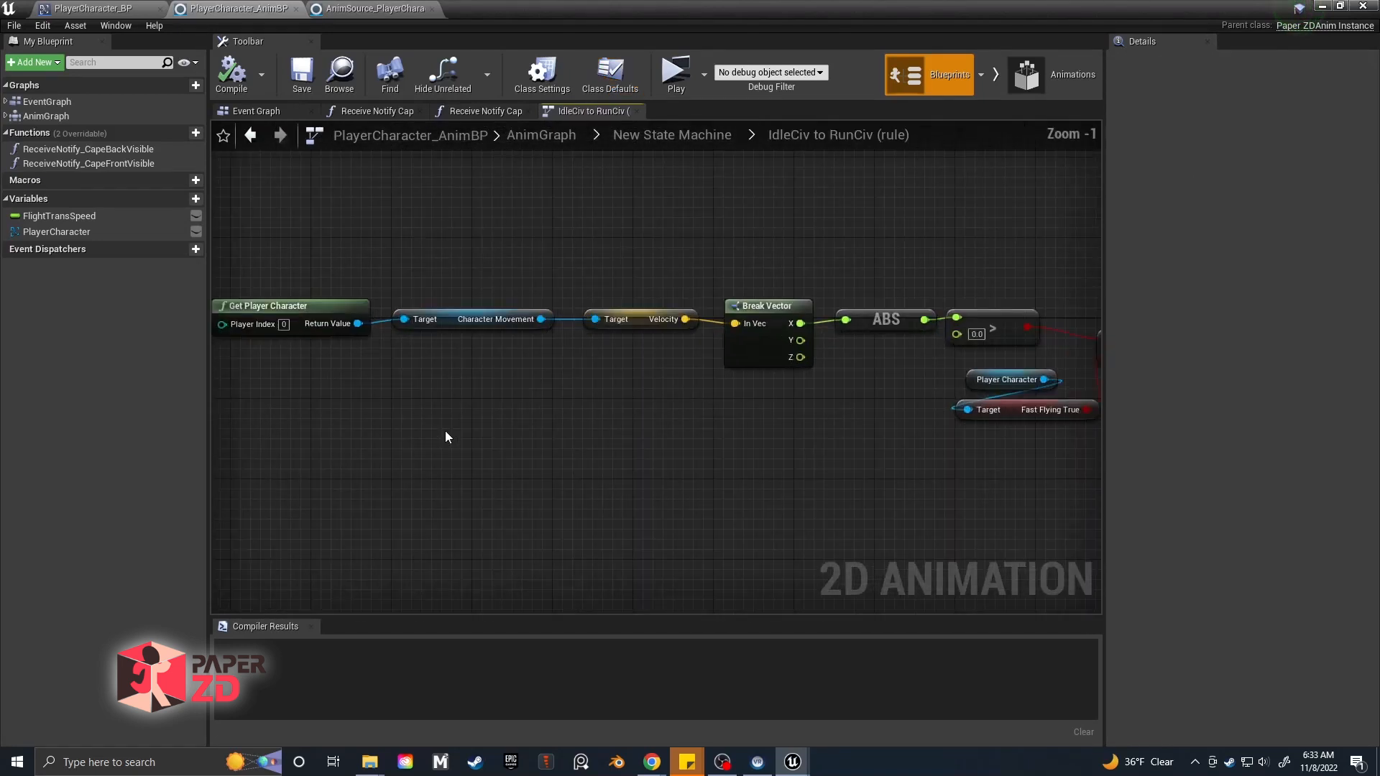
click(92, 8)
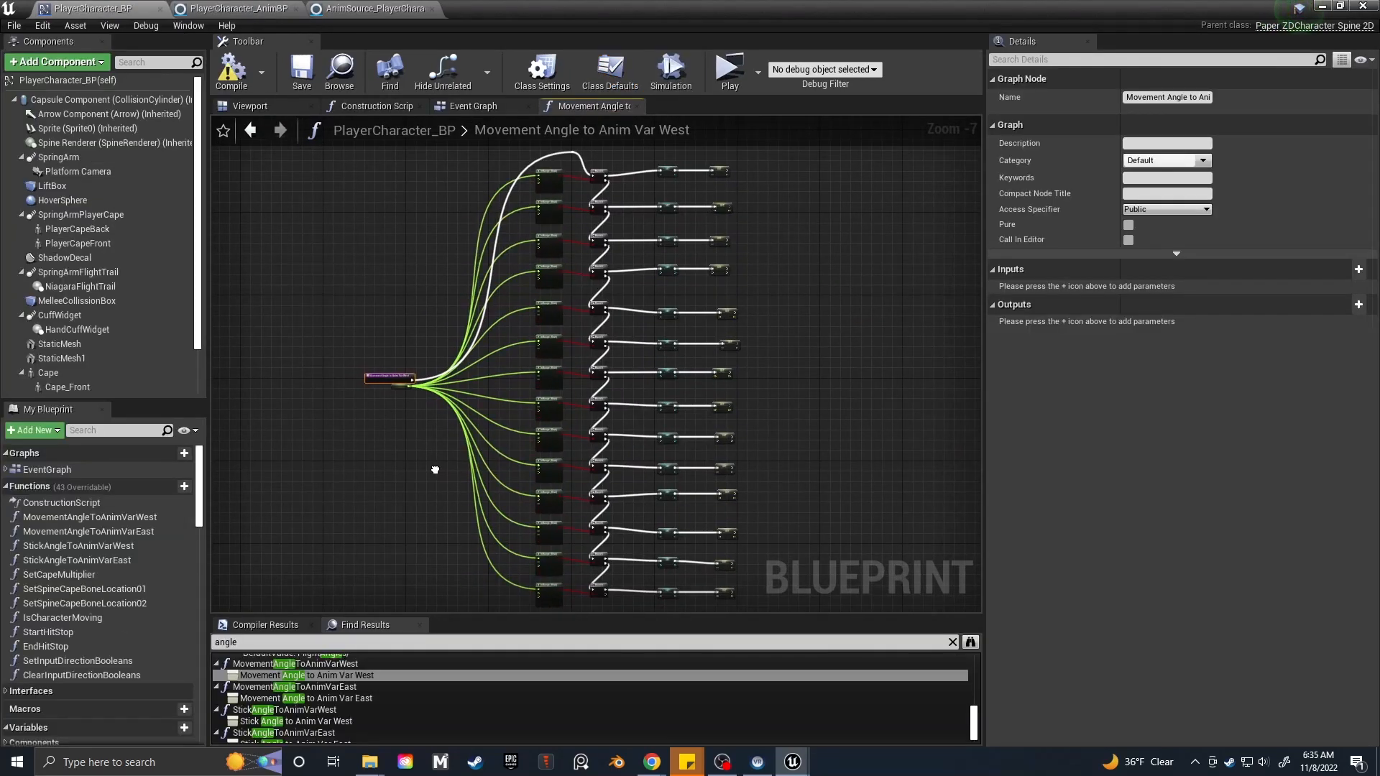
mouse_move(833, 551)
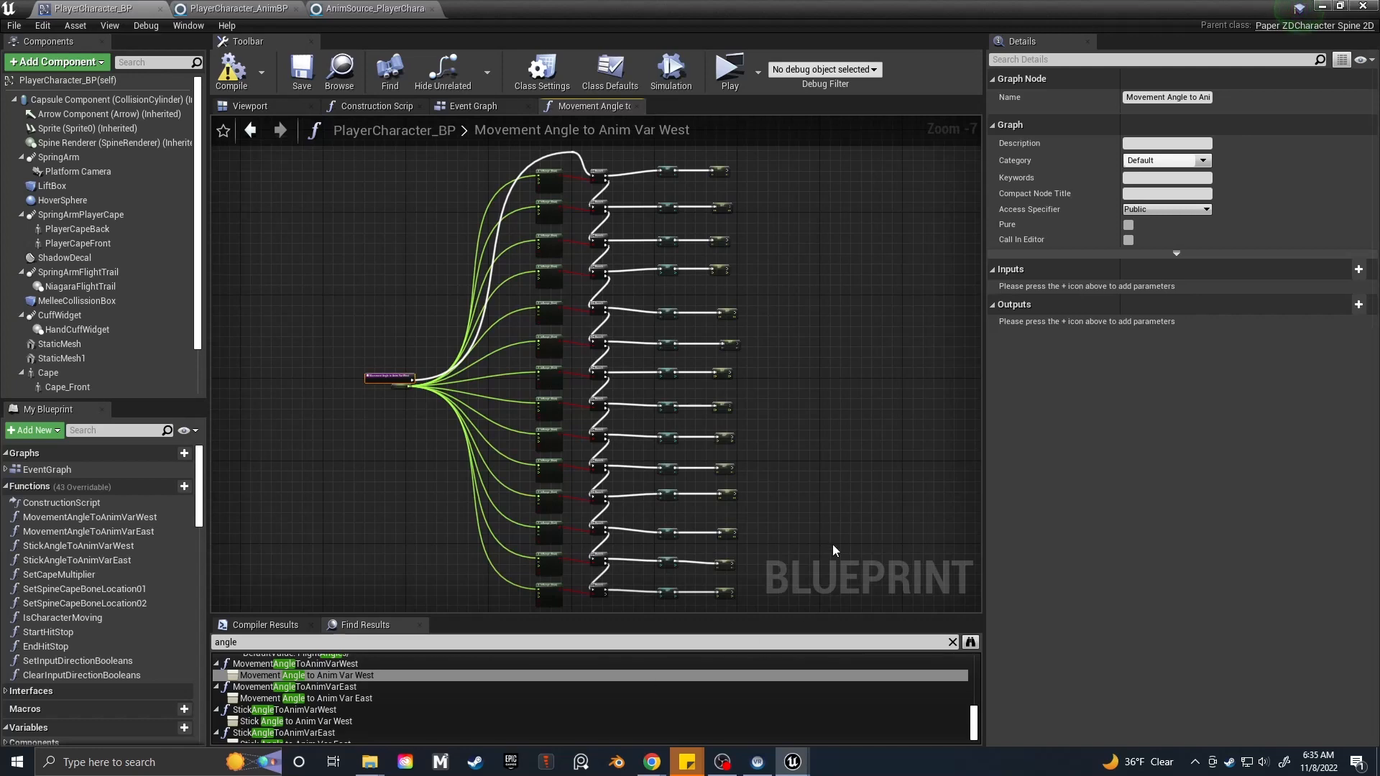
click(729, 70)
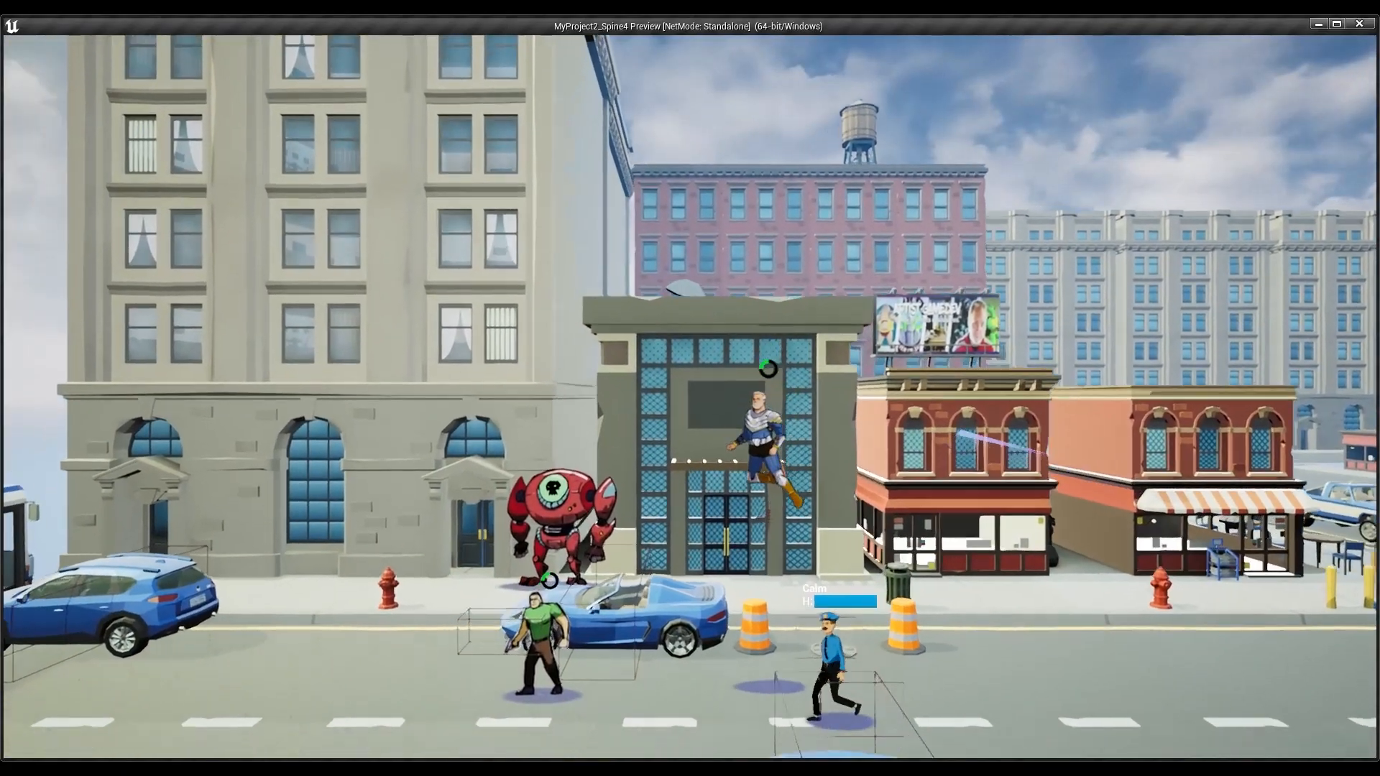